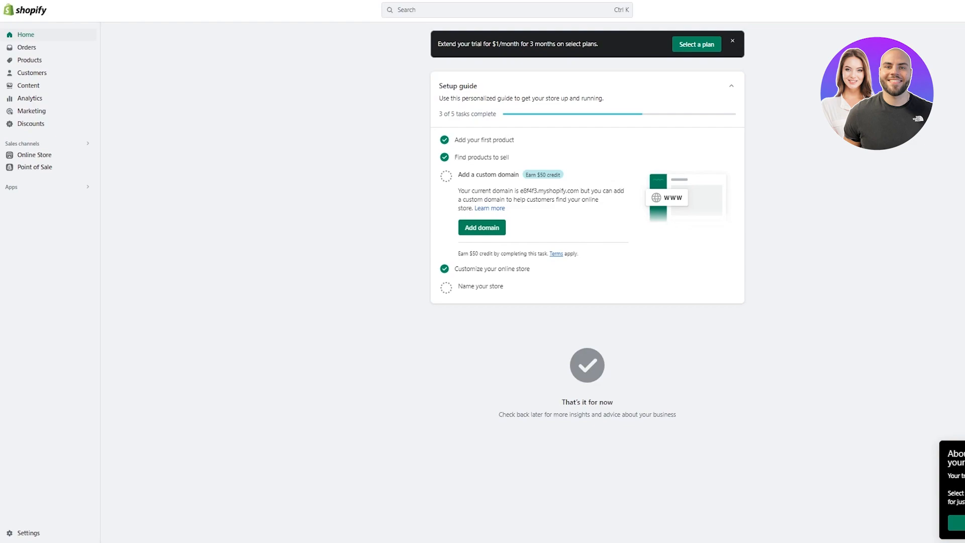
mouse_move(780, 262)
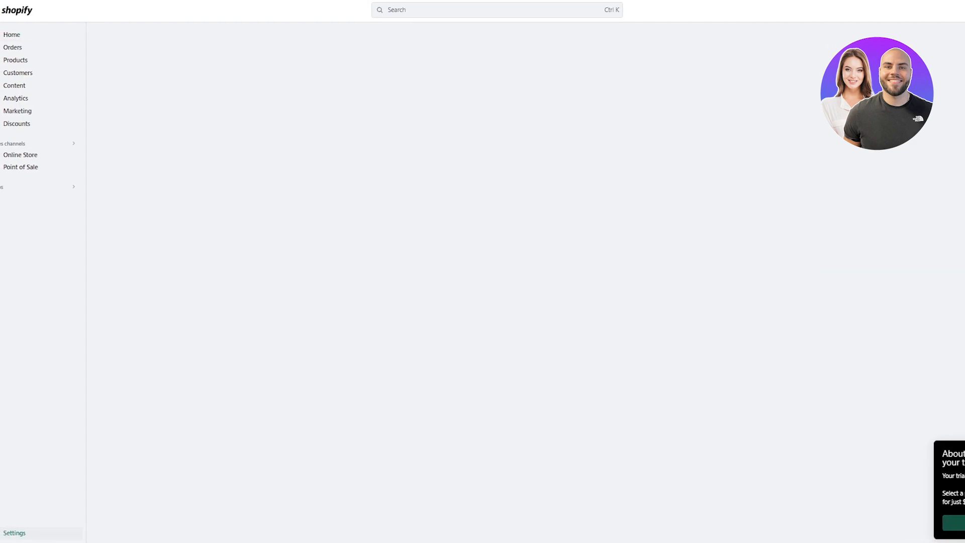
- Show the Store details settings with store name, email, billing address and currency
left_click(14, 532)
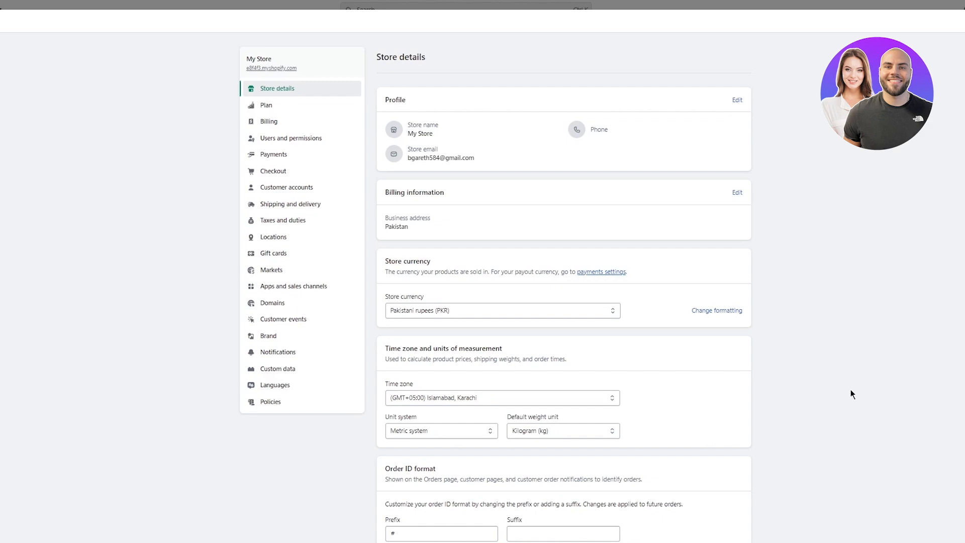
mouse_move(417, 150)
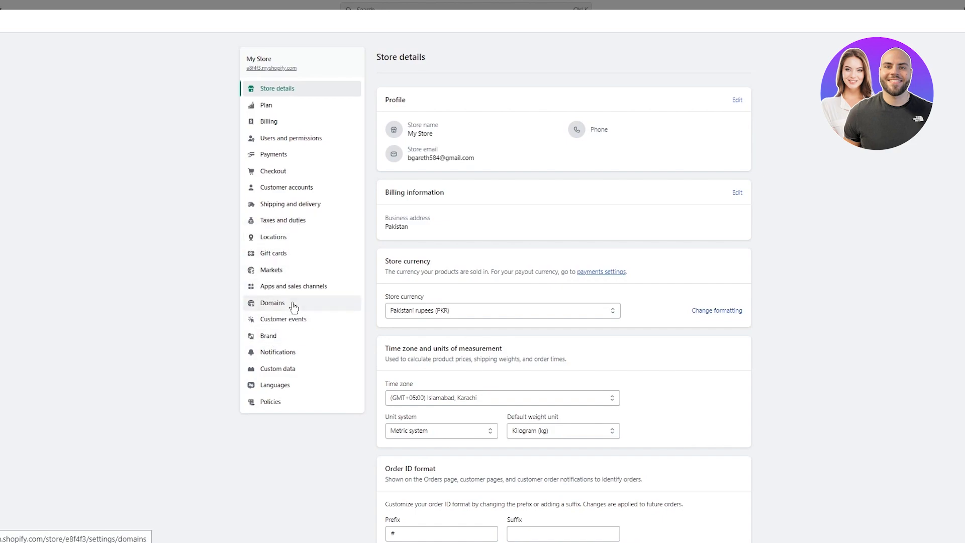
- Show the Domains settings listing the myshopify.com primary domain
left_click(272, 303)
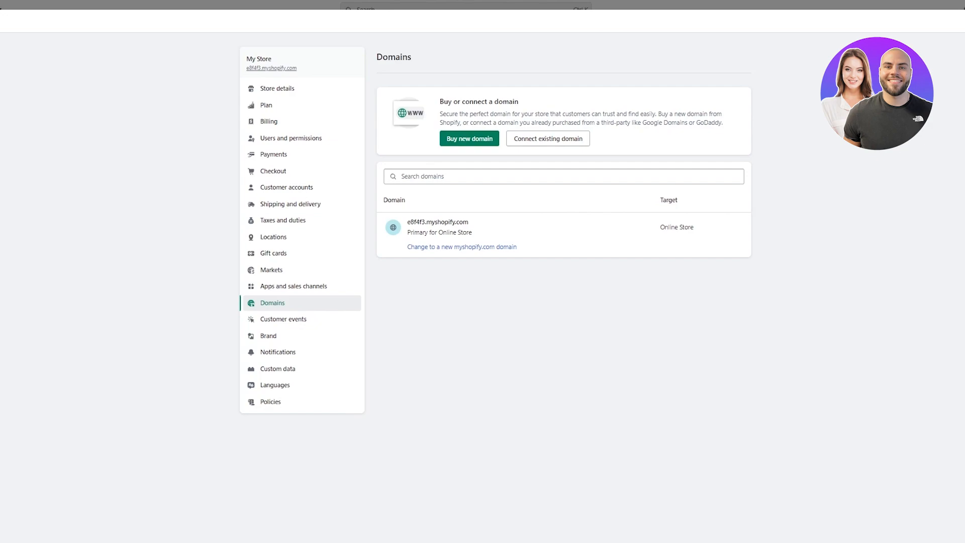
mouse_move(396, 131)
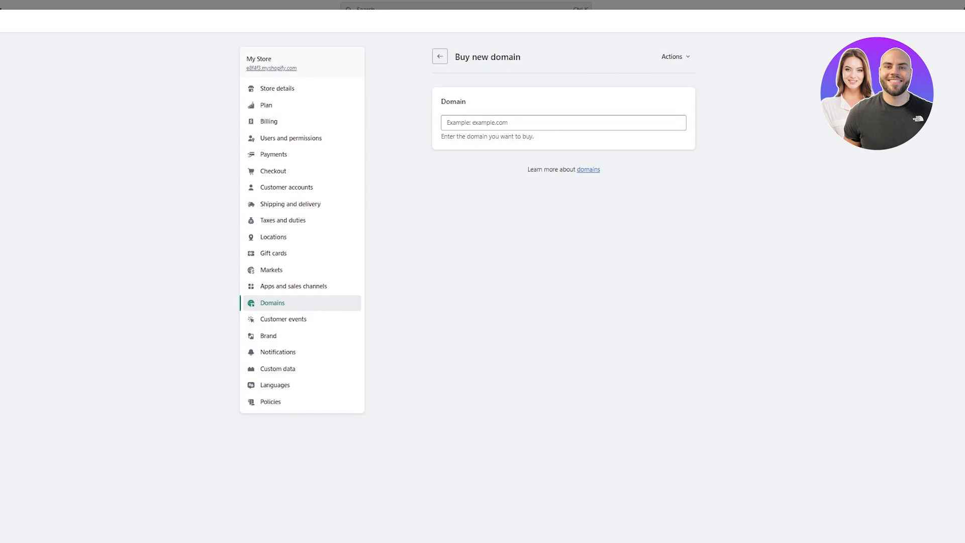
- Search 'jbib' for domain availability and prices, then return to the Domains overview
left_click(561, 122)
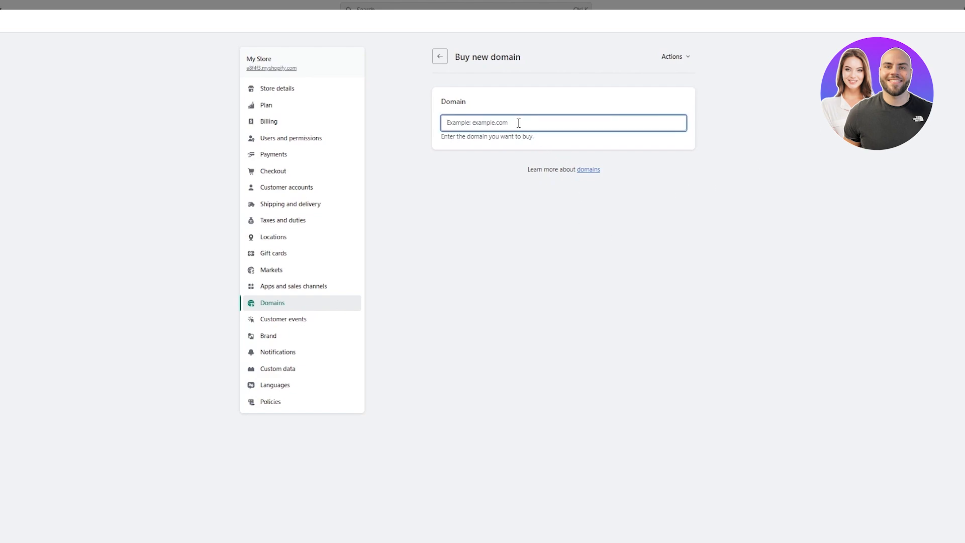
type("jbib")
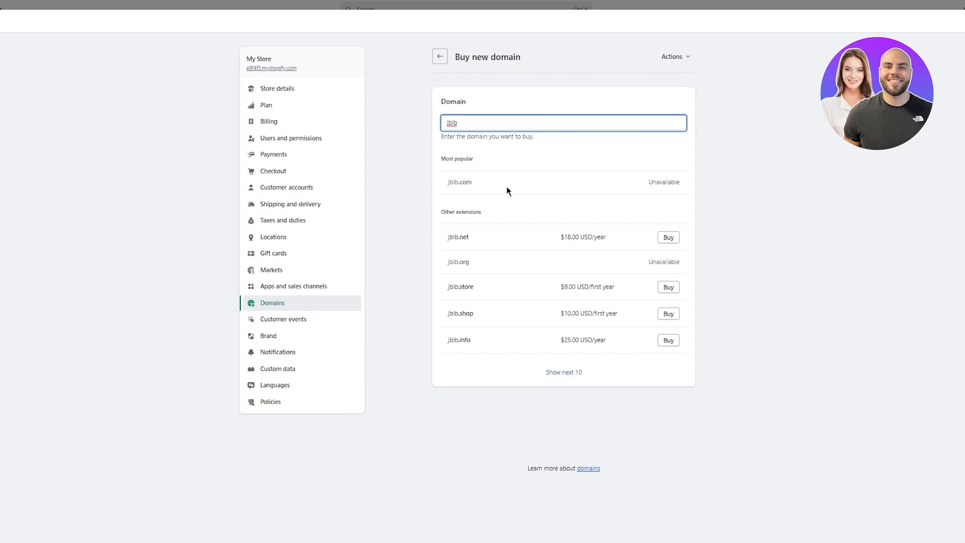
mouse_move(669, 281)
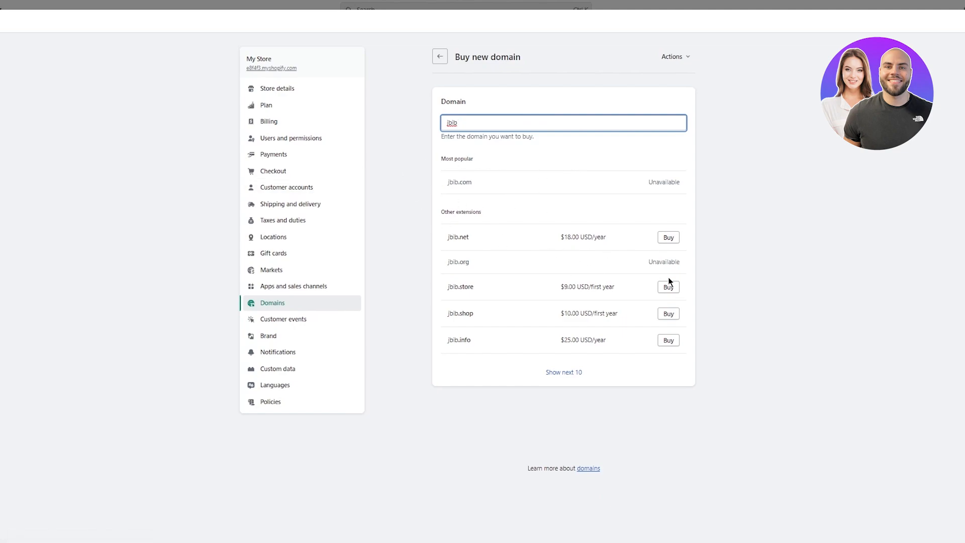
mouse_move(431, 62)
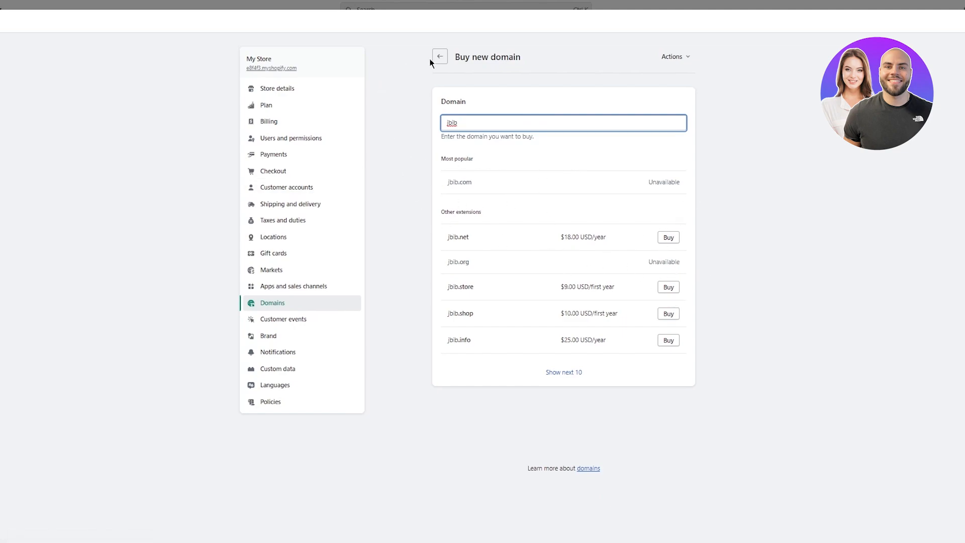
left_click(439, 57)
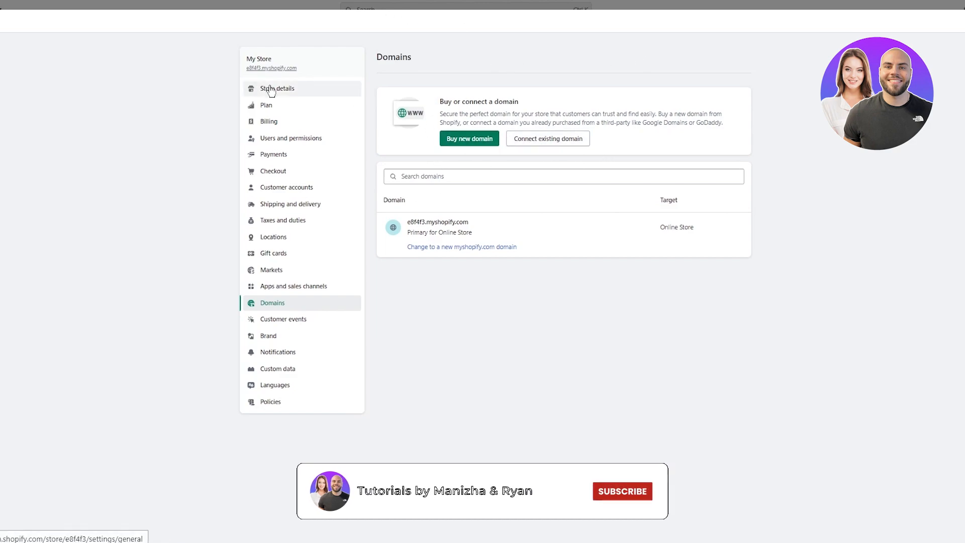
left_click(277, 88)
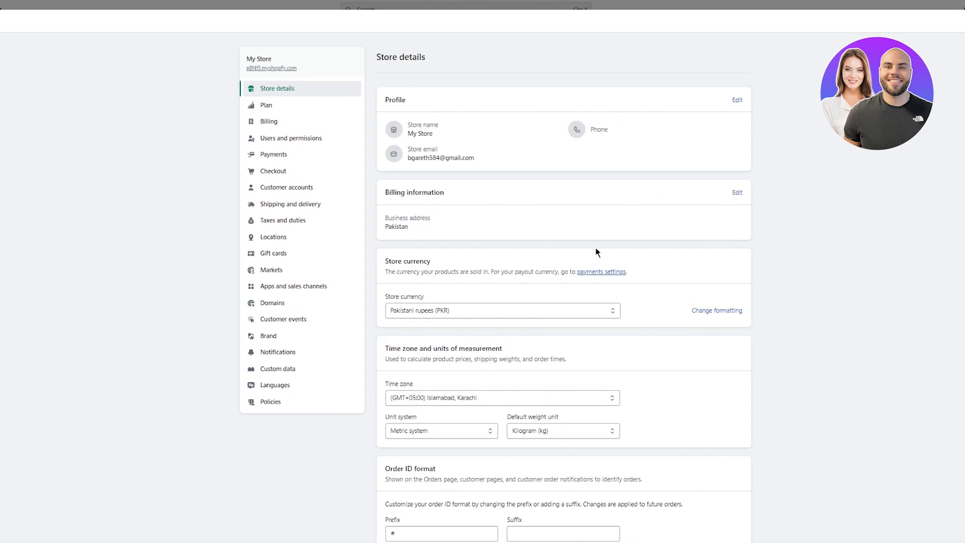
mouse_move(924, 224)
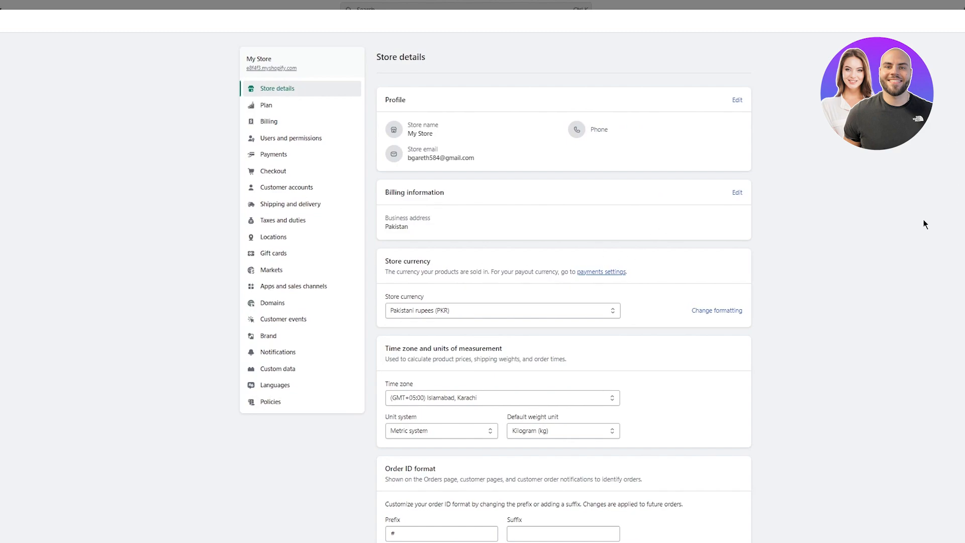
mouse_move(559, 155)
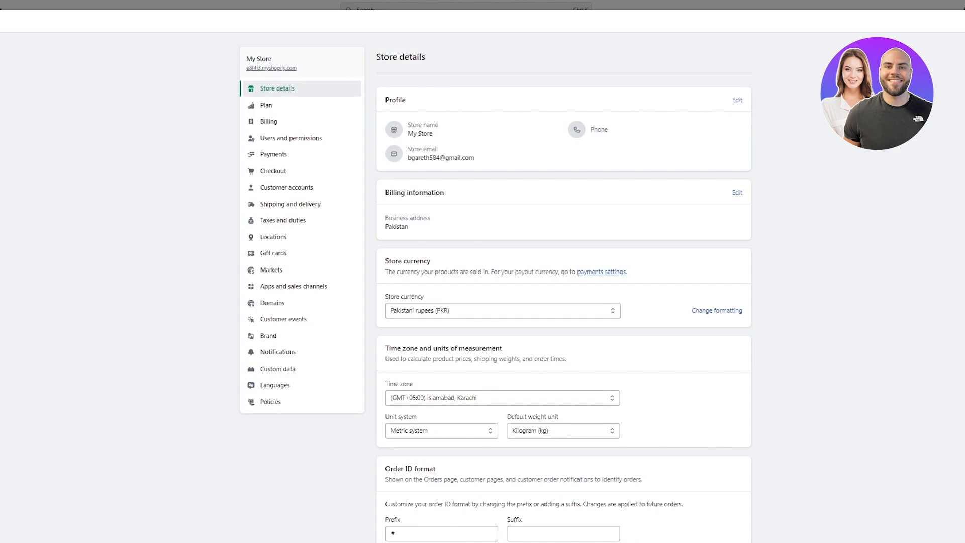
mouse_move(942, 155)
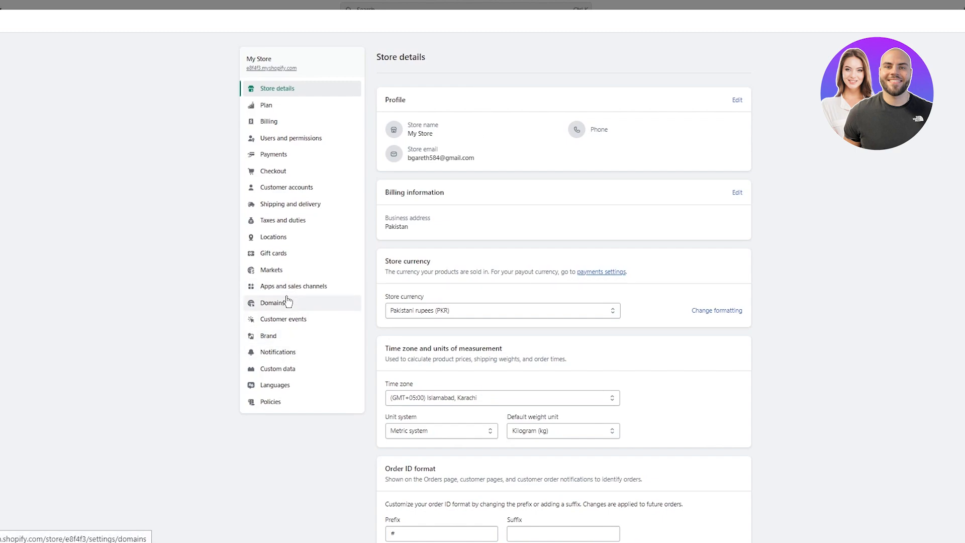
- Return to the Domains settings after checking the store email
left_click(272, 303)
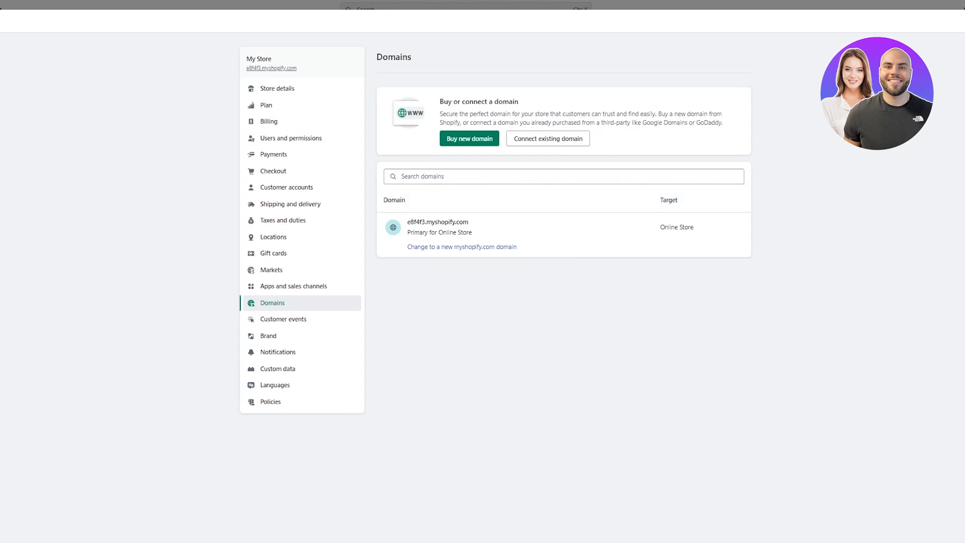
mouse_move(834, 165)
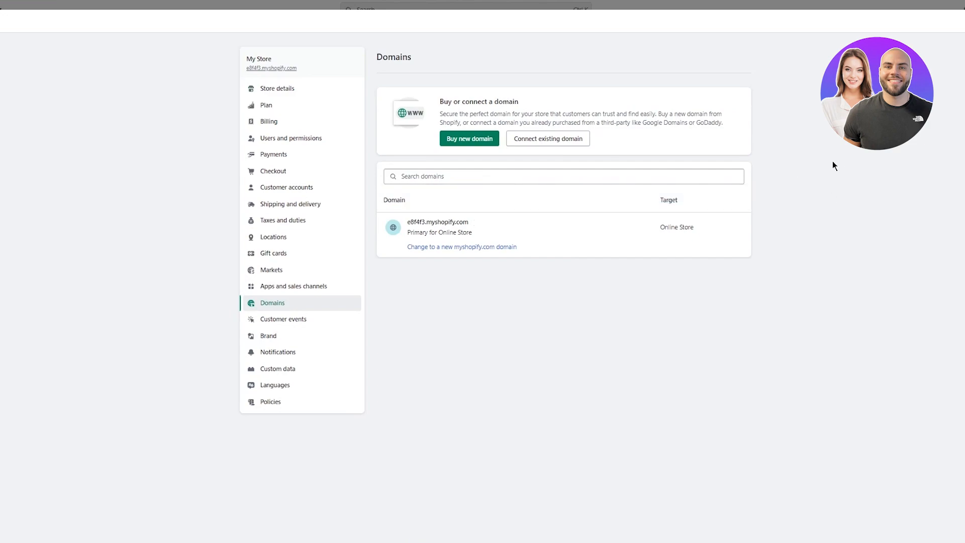
- Start connecting an existing domain, with the empty domain field ready for entry
left_click(547, 138)
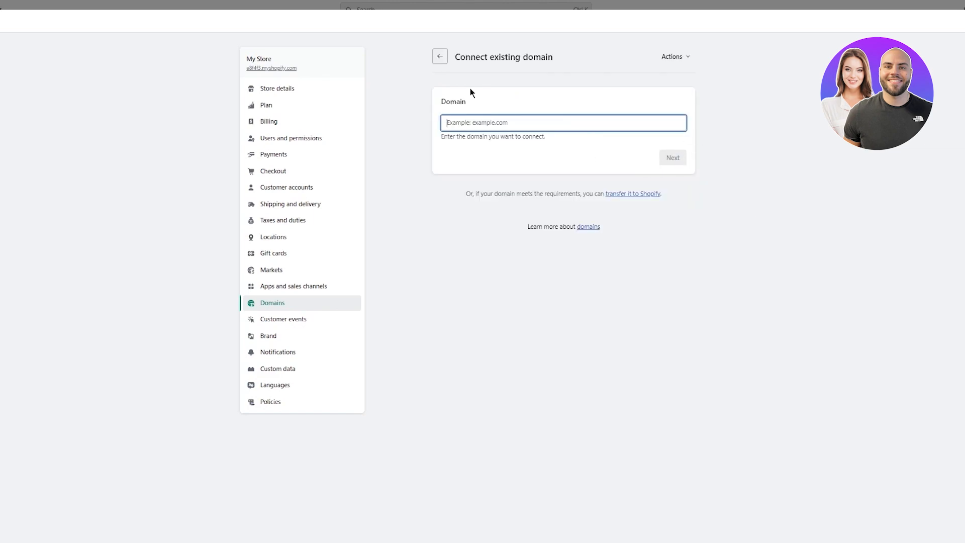
left_click(439, 56)
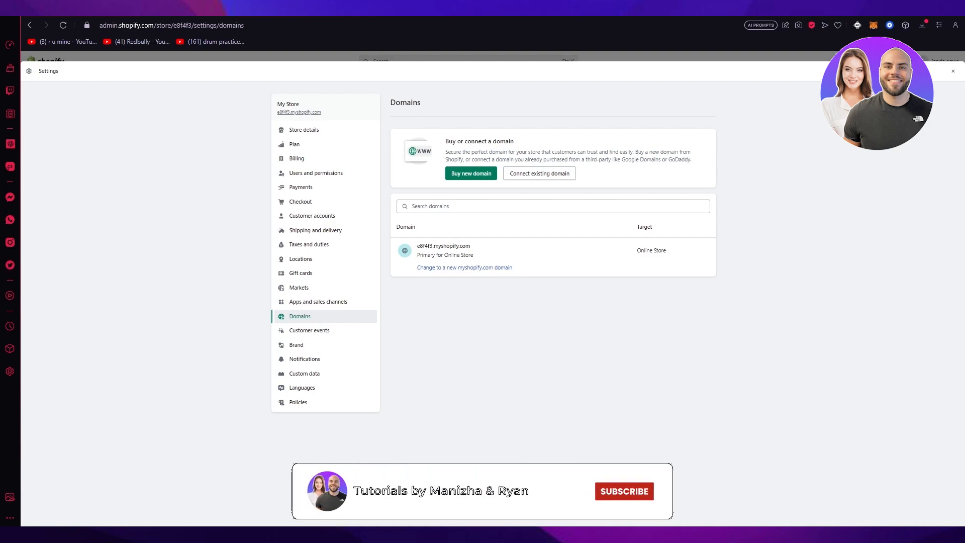
- Review the Domains settings page listing only the myshopify.com domain
left_click(623, 492)
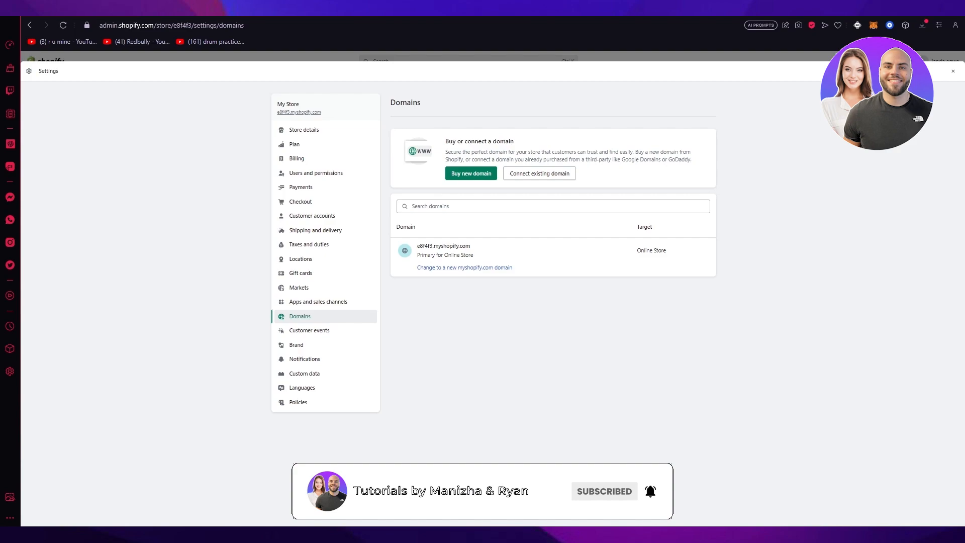